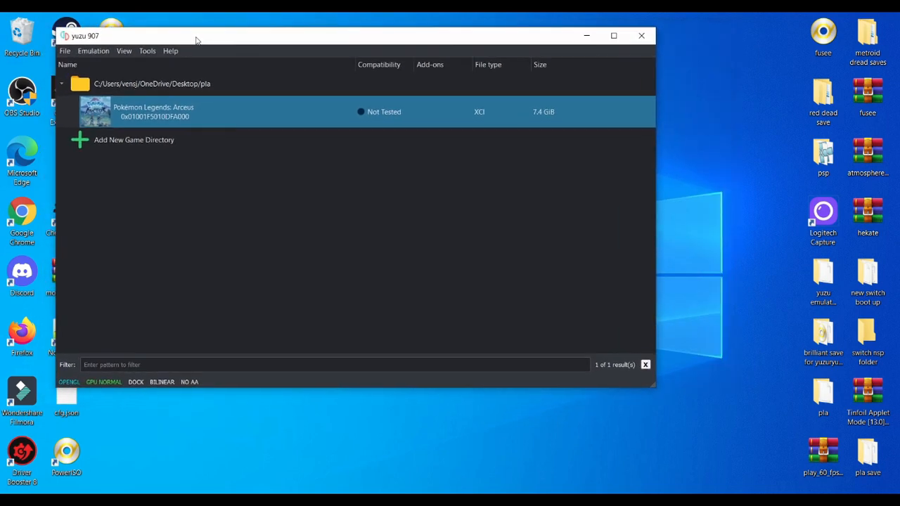
- Right-click Pokémon Legends: Arceus in the yuzu game list to show its options
{"action": "right_click", "coordinate": [154, 112]}
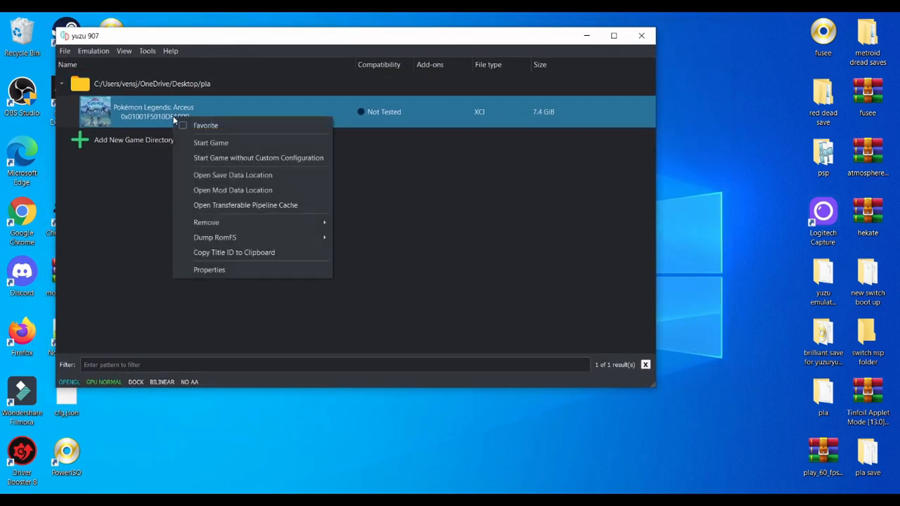
{"action": "mouse_move", "coordinate": [215, 175]}
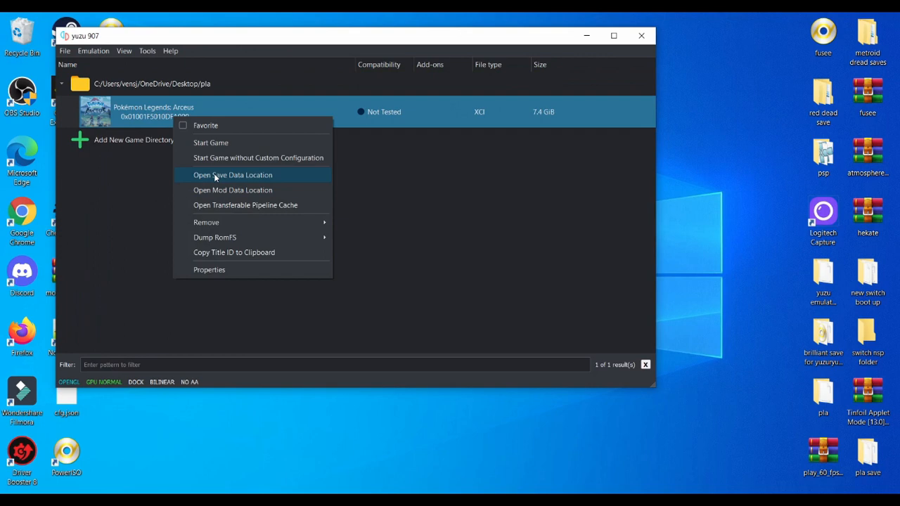
- Open the game's save data location, then JKSV > Pokemon Legends Arceus on the USB drive
{"action": "left_click", "coordinate": [232, 174]}
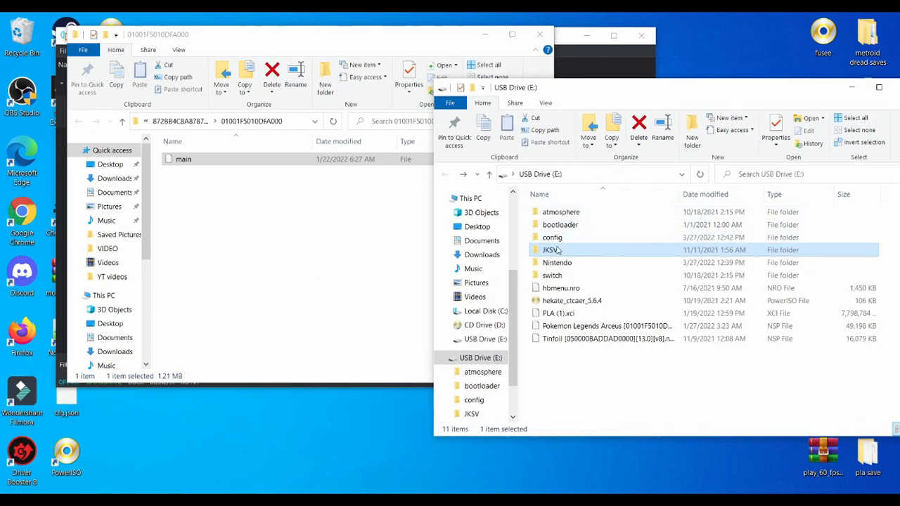
{"action": "mouse_move", "coordinate": [552, 250]}
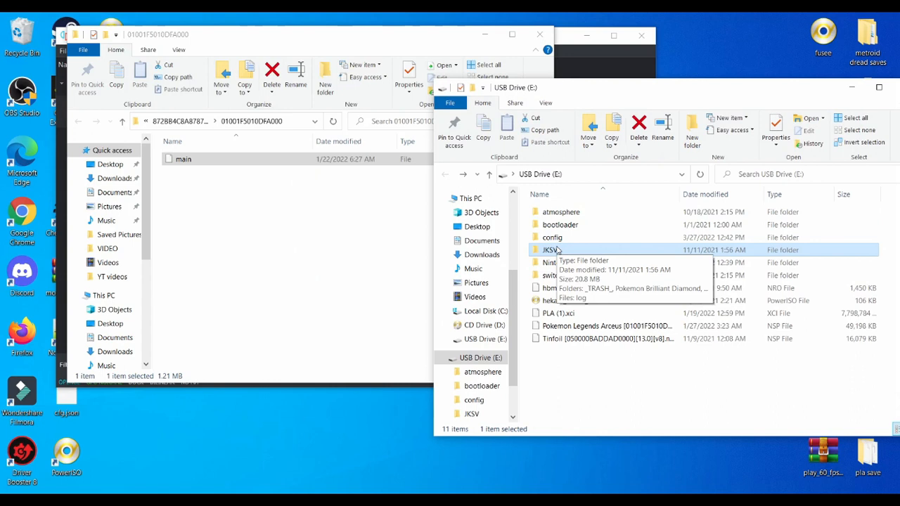
{"action": "double_click", "coordinate": [552, 250]}
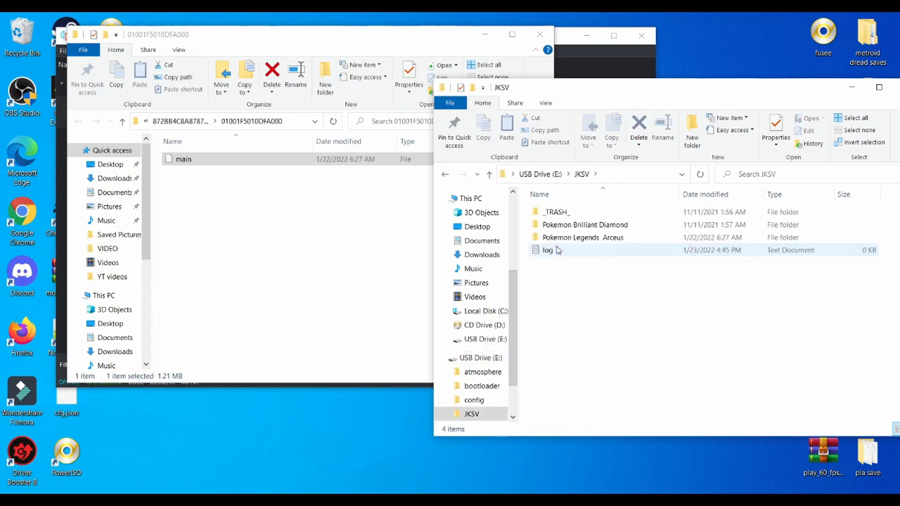
{"action": "double_click", "coordinate": [582, 237]}
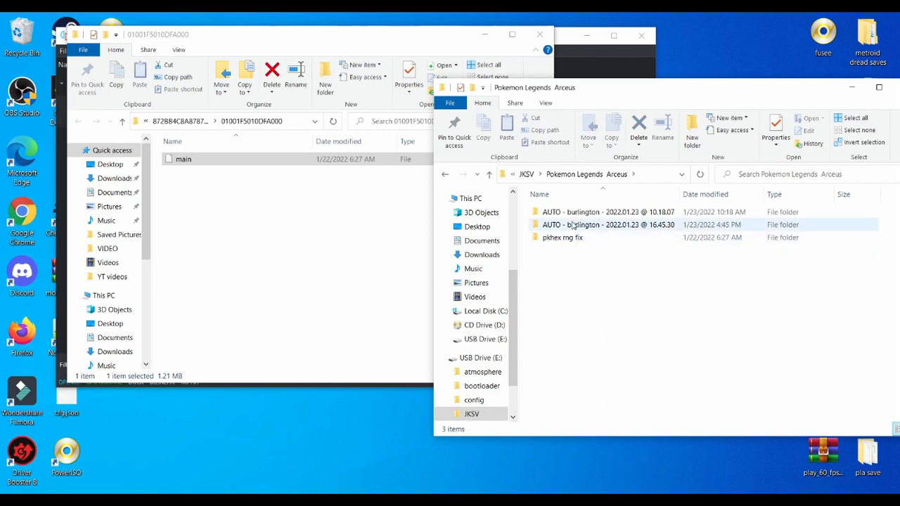
{"action": "left_click", "coordinate": [563, 237]}
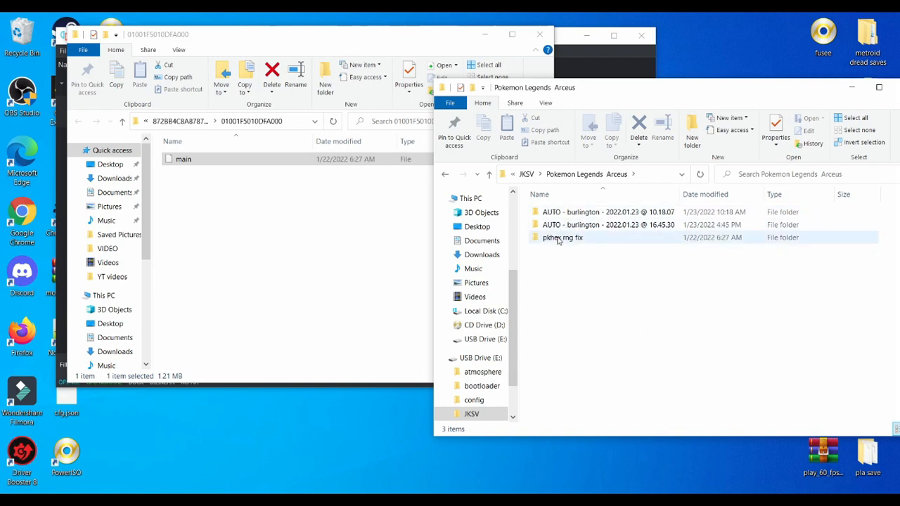
{"action": "mouse_move", "coordinate": [563, 237]}
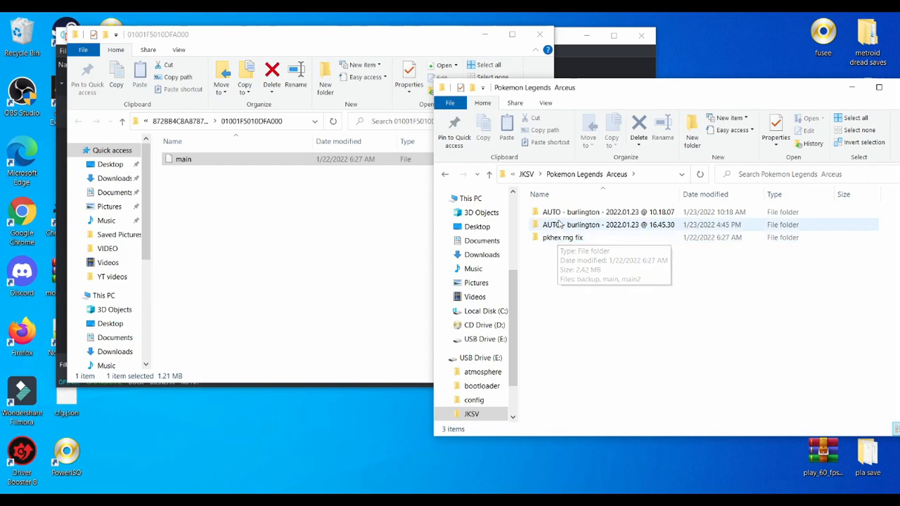
{"action": "mouse_move", "coordinate": [563, 237]}
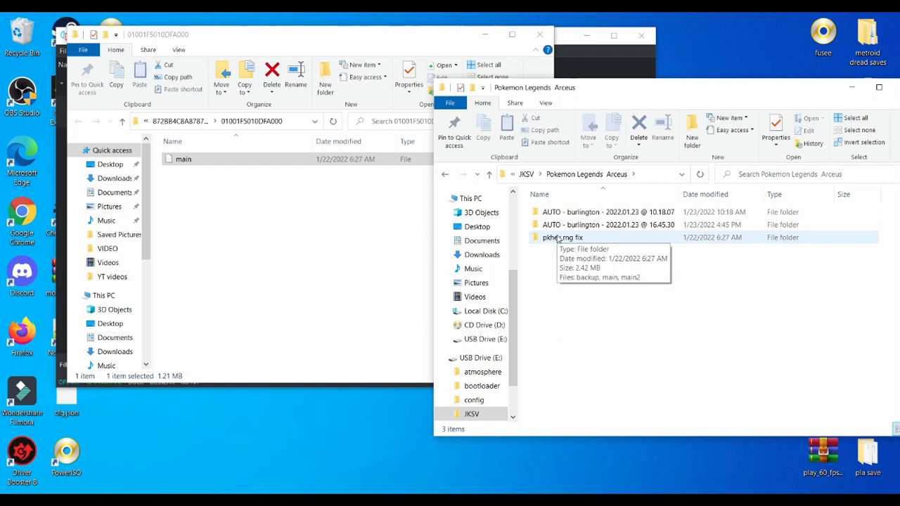
- Open the pkhex rng fix folder and drag the main save file into it
{"action": "double_click", "coordinate": [562, 237]}
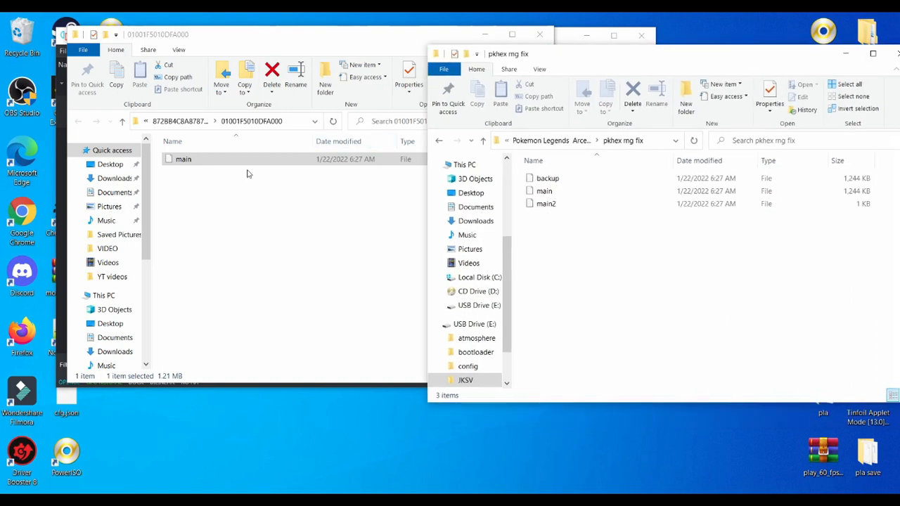
{"action": "left_click_drag", "start_coordinate": [183, 159], "coordinate": [609, 270]}
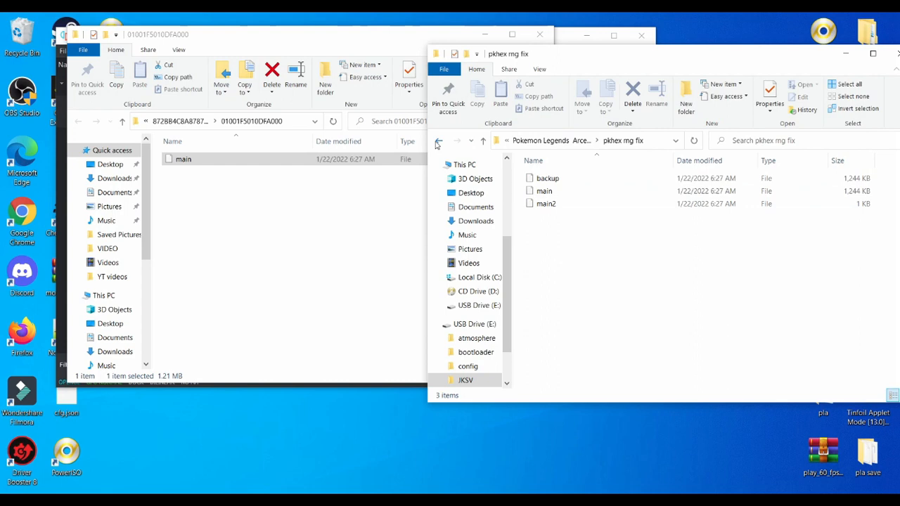
- Go back up to the Pokemon Legends Arceus backup folder on the USB drive
{"action": "left_click", "coordinate": [439, 140]}
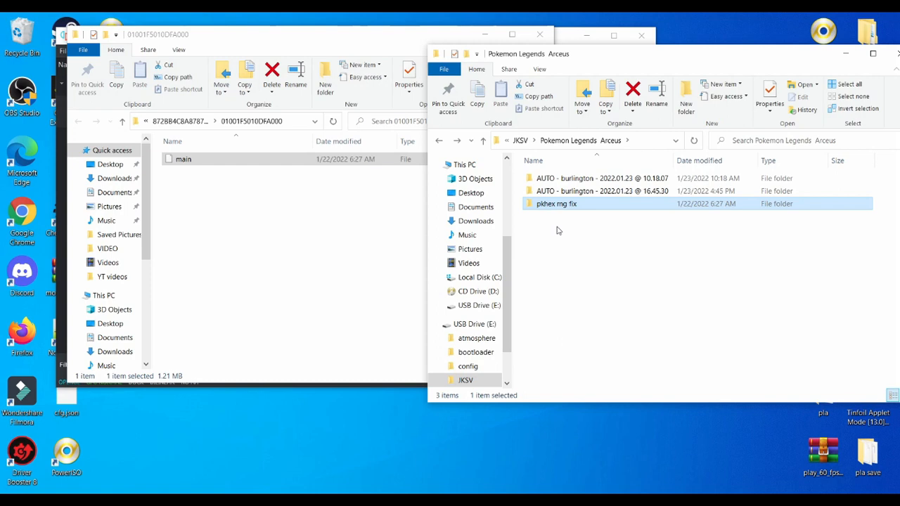
{"action": "mouse_move", "coordinate": [559, 226]}
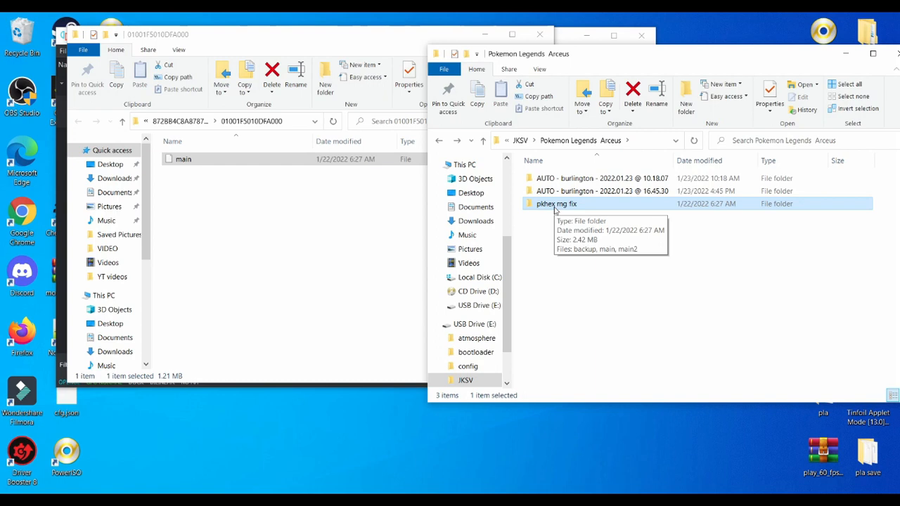
{"action": "mouse_move", "coordinate": [598, 60]}
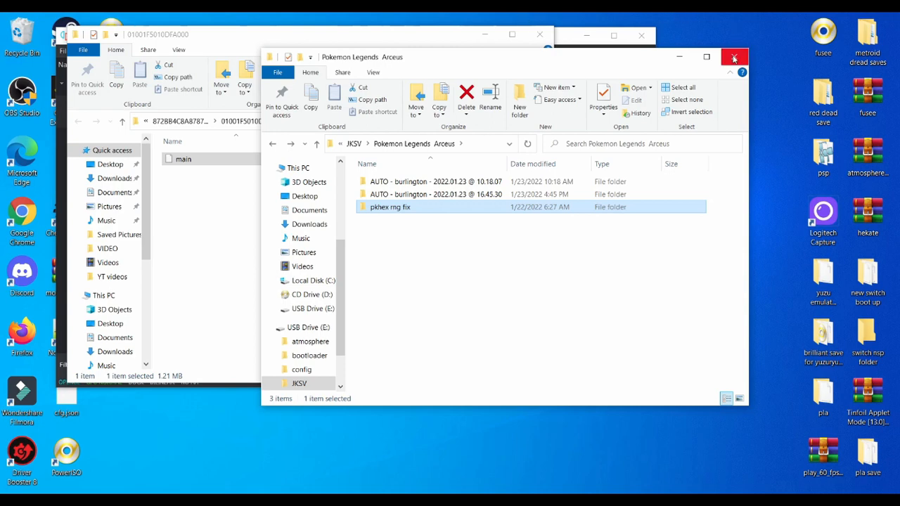
{"action": "mouse_move", "coordinate": [734, 58]}
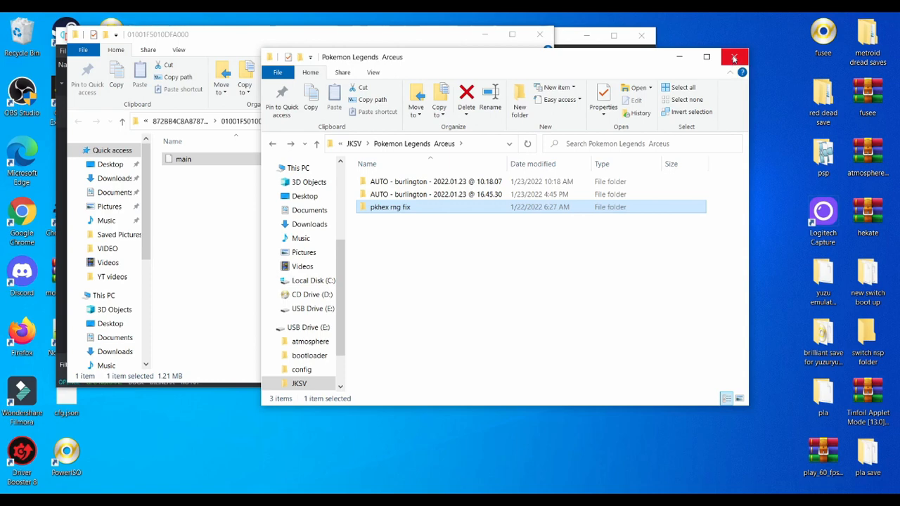
- Close the USB drive window and the save data folder window
{"action": "left_click", "coordinate": [734, 57]}
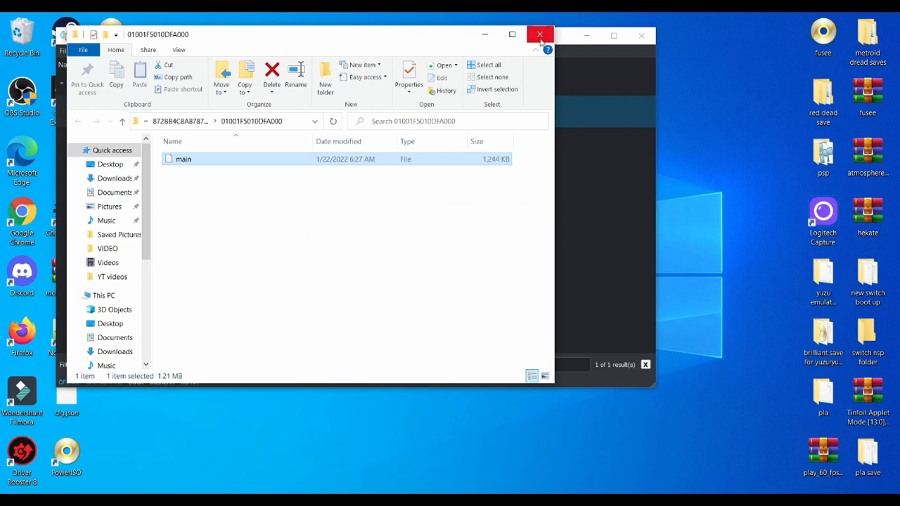
{"action": "left_click", "coordinate": [540, 34]}
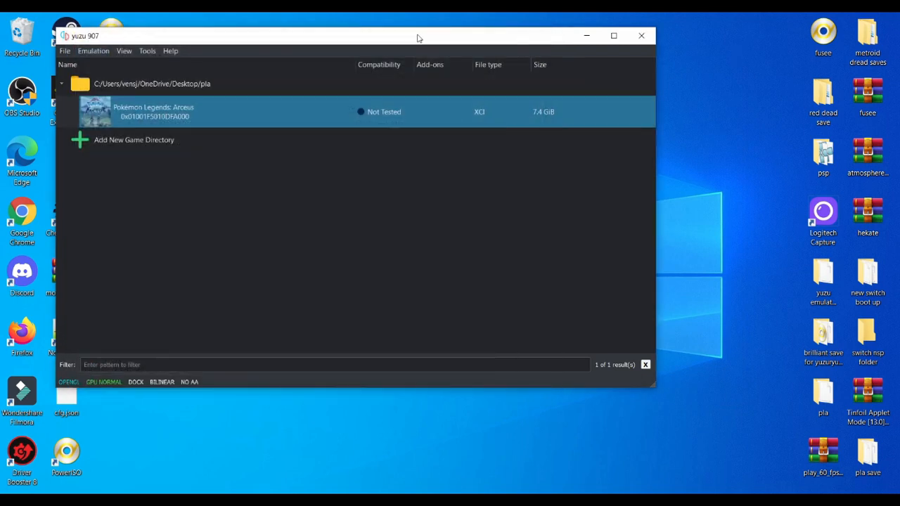